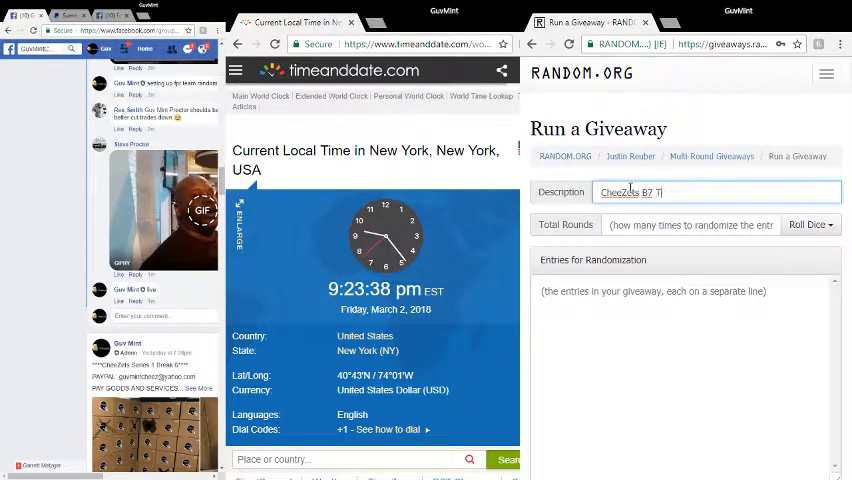
Step: Describe the giveaway as 'ChezDeta 87 Team random' and roll 2d6 for the total rounds
text(eam random)
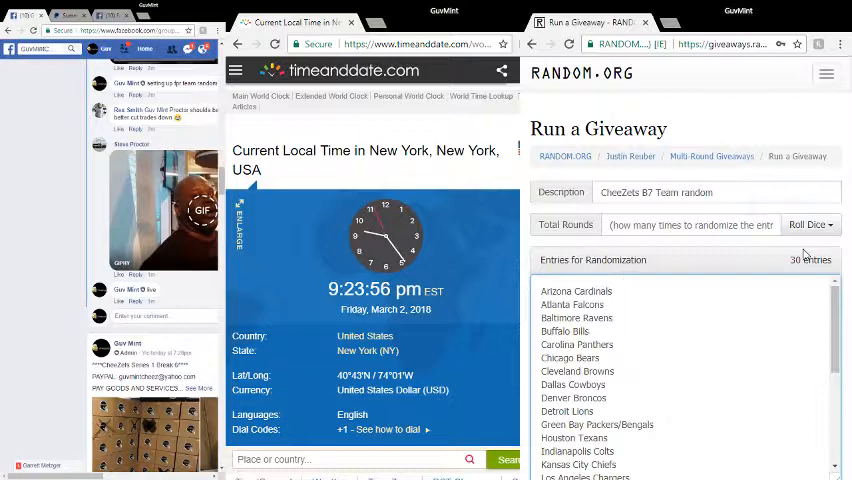
click(806, 224)
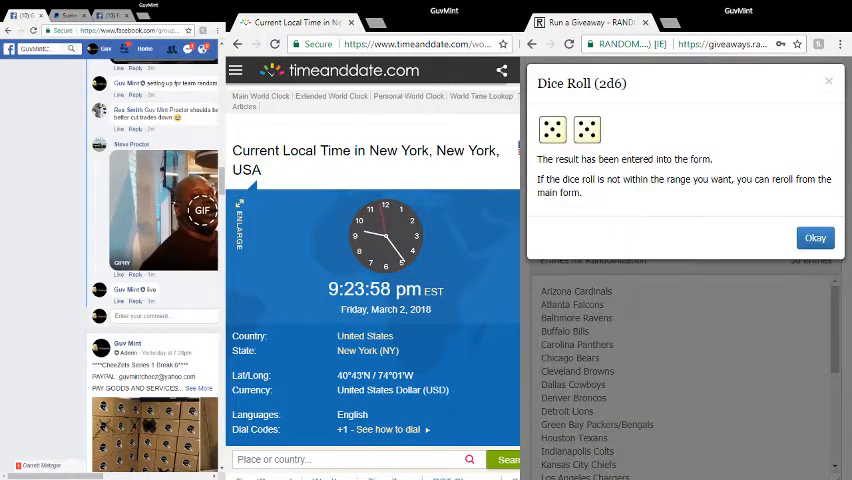
Step: Accept the rolled total of 10 rounds and confirm the giveaway is ready to start
click(814, 236)
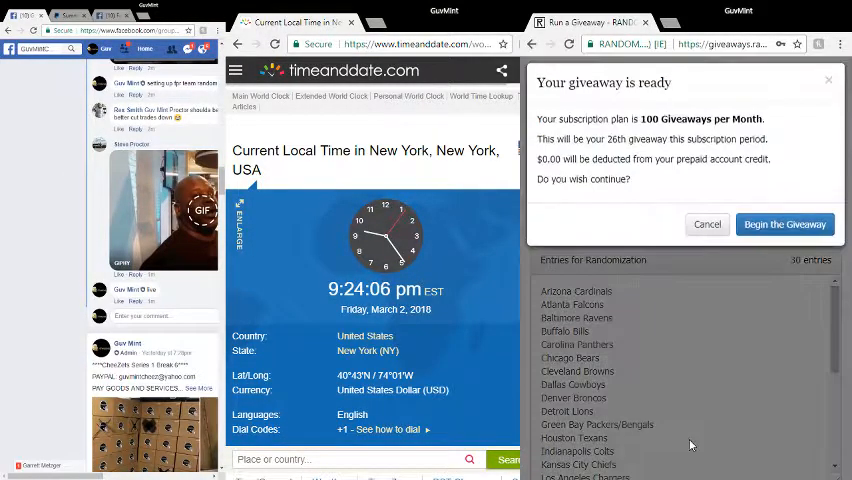
click(784, 224)
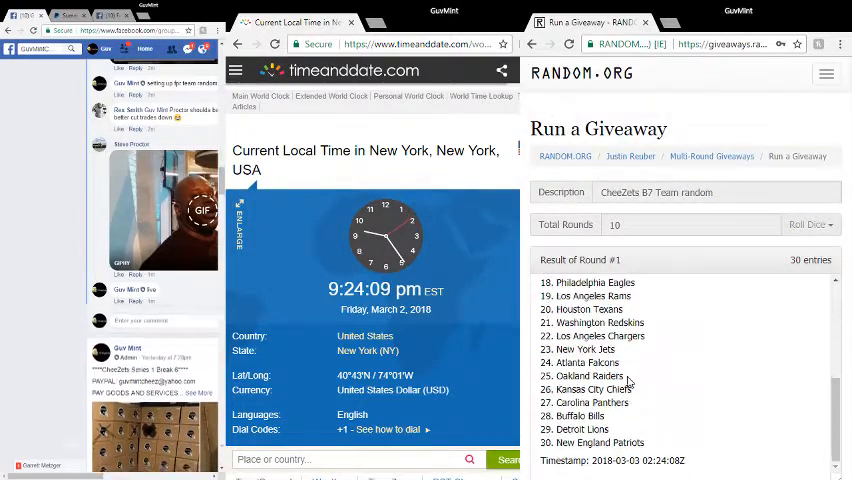
Step: Shuffle the 30 teams through rounds 1 to 9, reviewing each randomized order
click(806, 224)
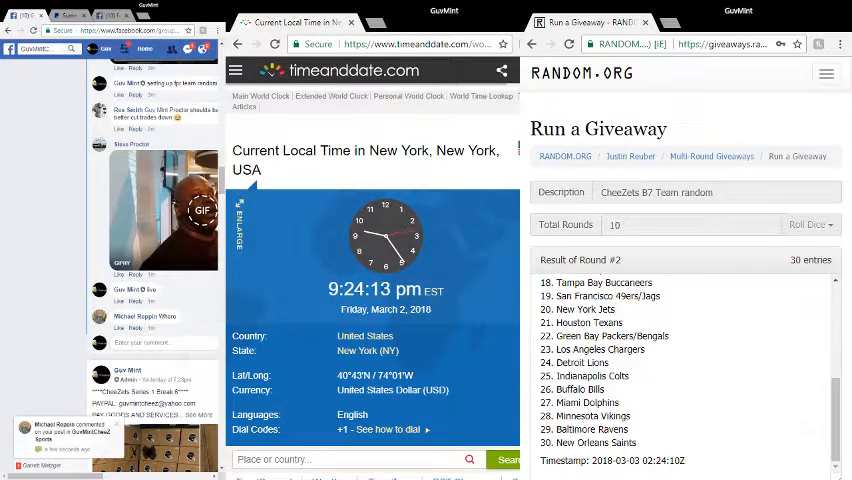
click(806, 224)
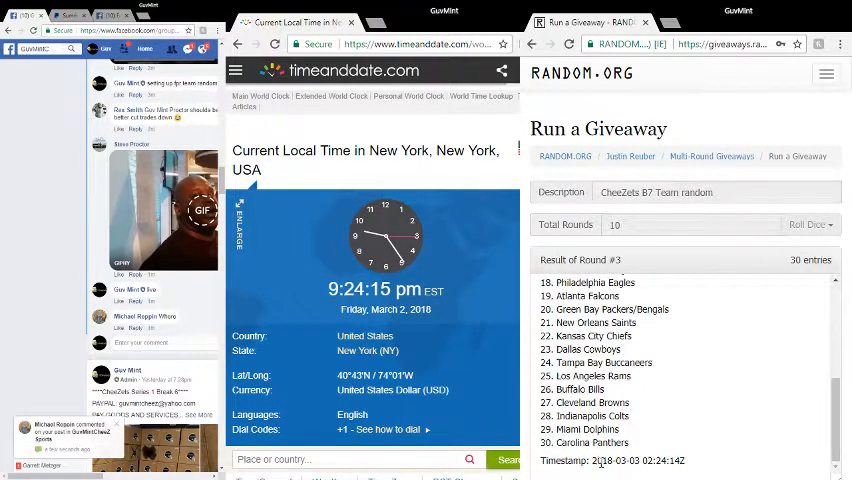
click(806, 224)
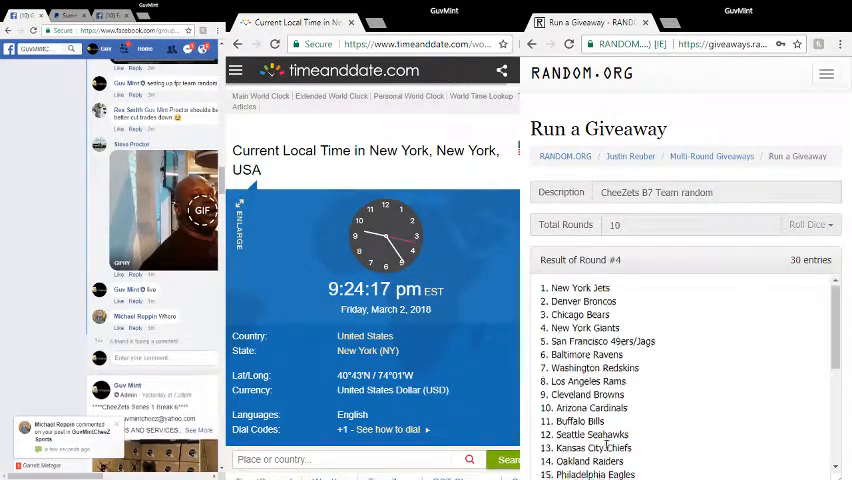
click(806, 224)
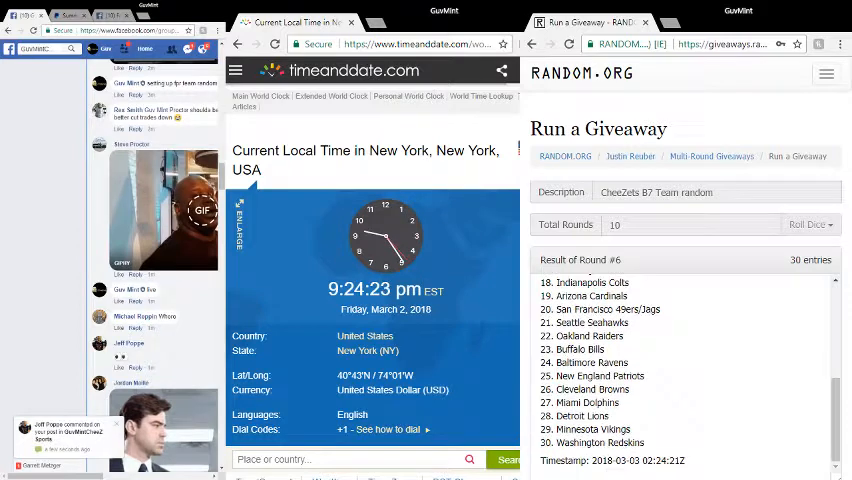
click(806, 224)
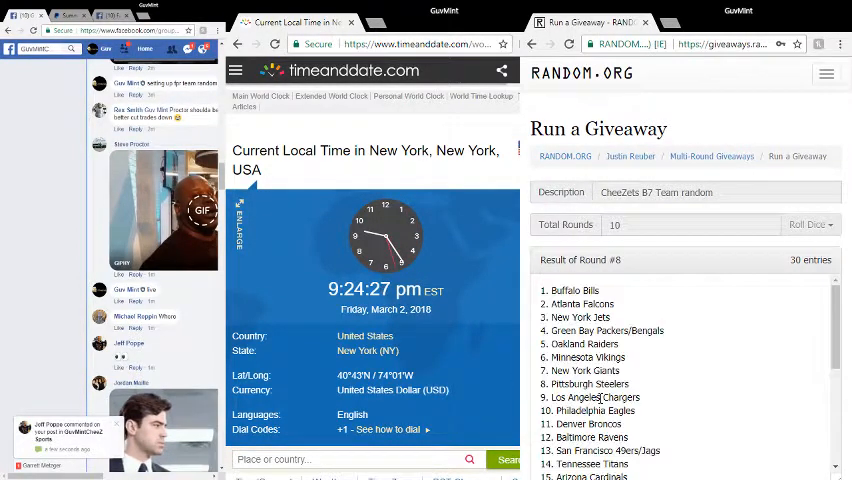
scroll(down, 3)
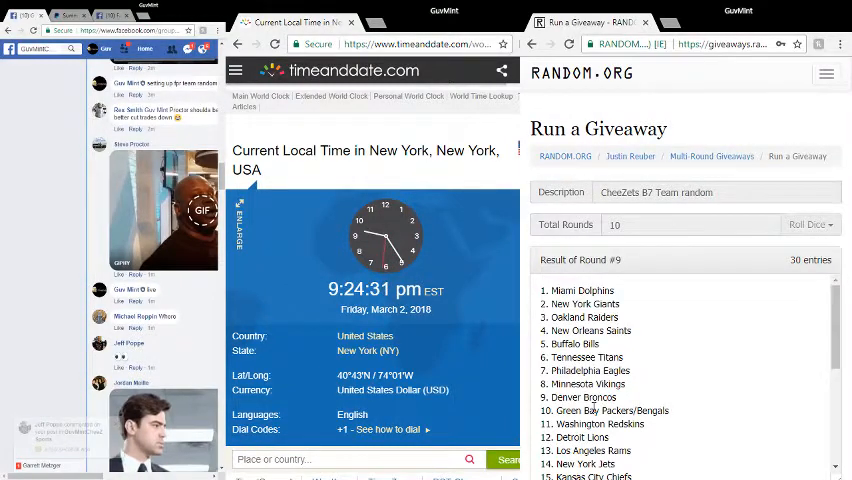
scroll(down, 3)
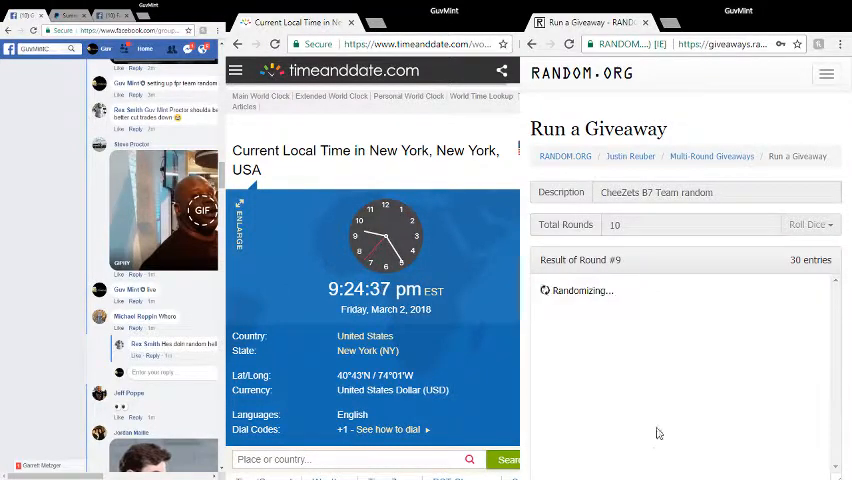
Step: Run final round #10 to show the ordered team list with timestamp and verification code
click(808, 224)
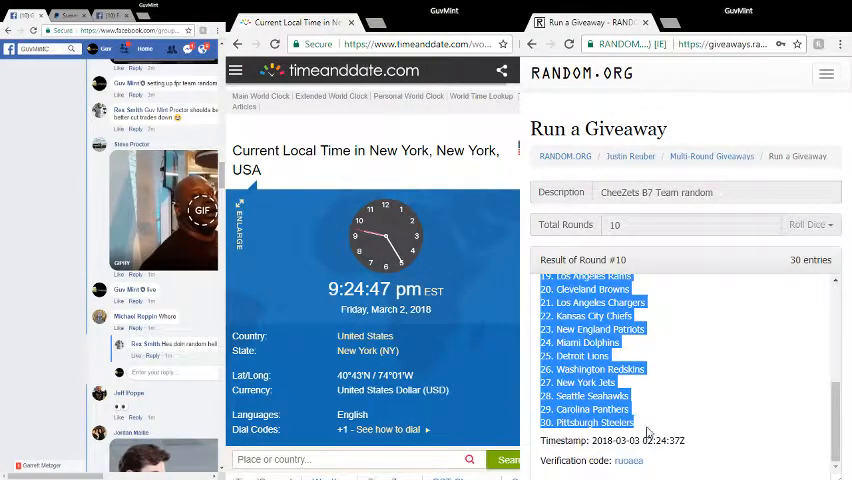
mouse_move(320, 372)
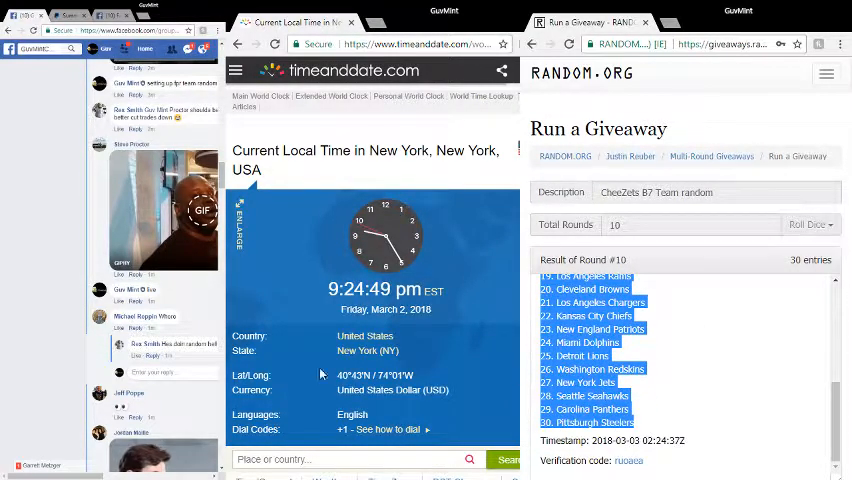